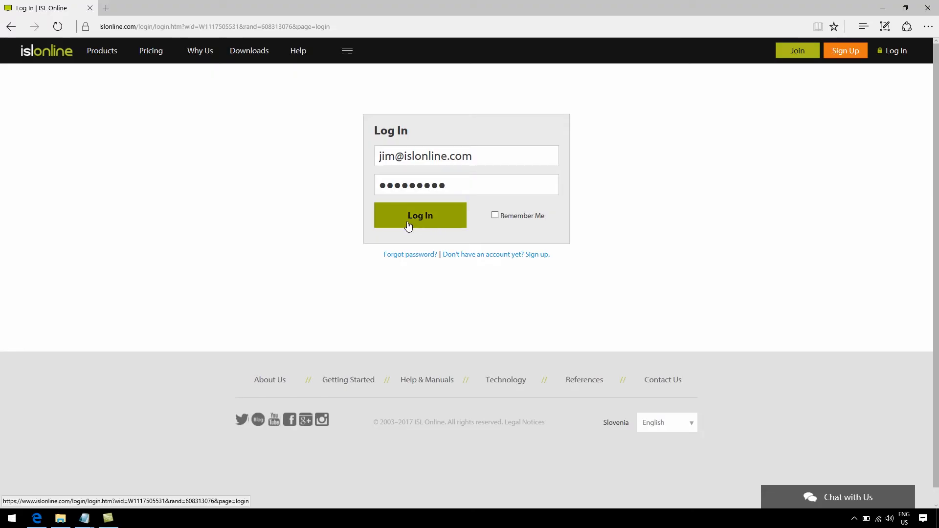
Log in to ISL Online and go to My Account's Server License page.
{"action": "left_click", "coordinate": [419, 215]}
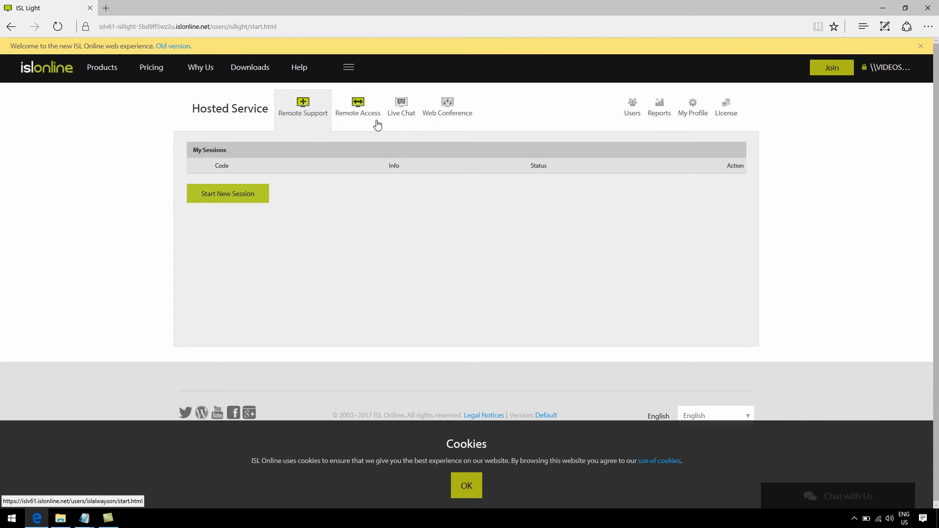
{"action": "mouse_move", "coordinate": [774, 130]}
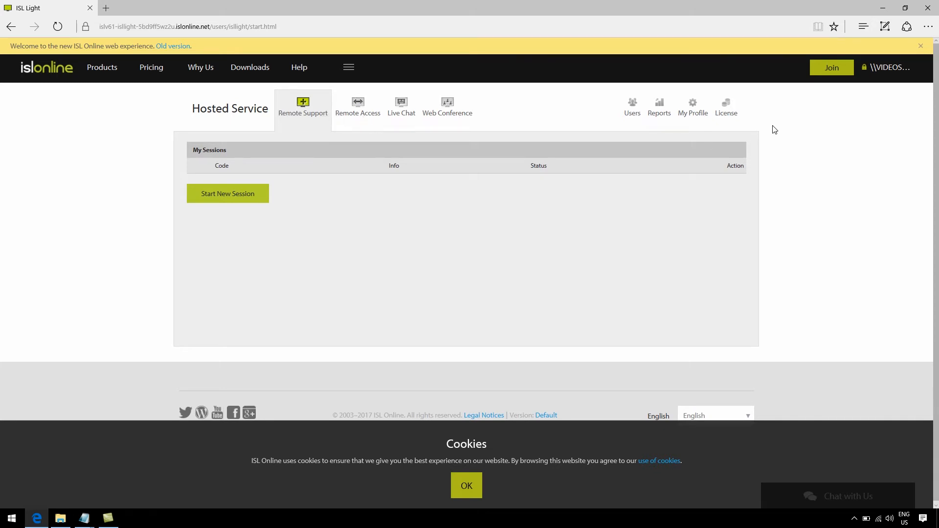
{"action": "left_click", "coordinate": [888, 67]}
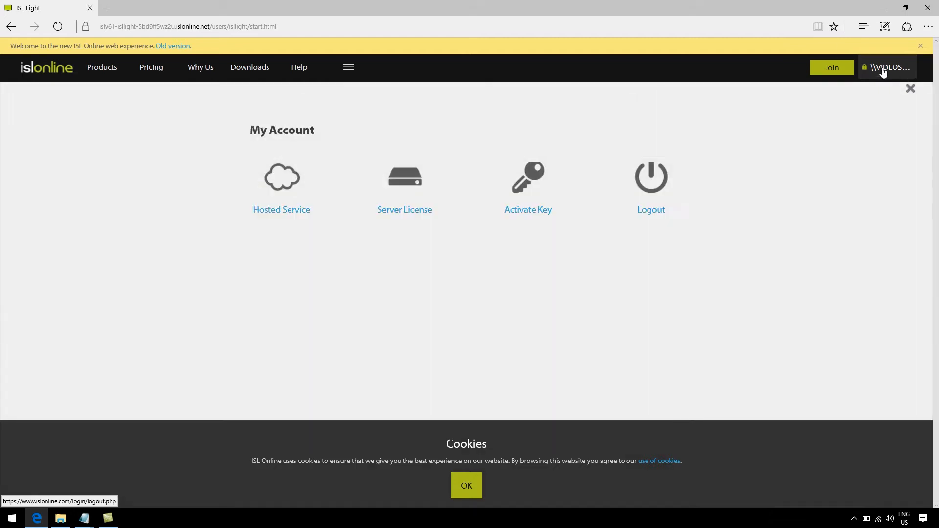
{"action": "left_click", "coordinate": [404, 209]}
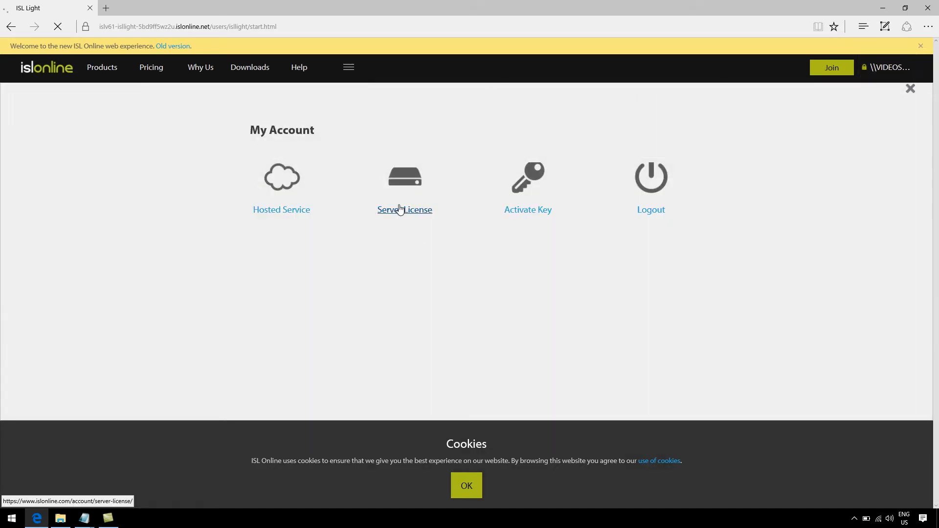
Add a server with outer address isl.example.com to the Server License list.
{"action": "left_click", "coordinate": [404, 209]}
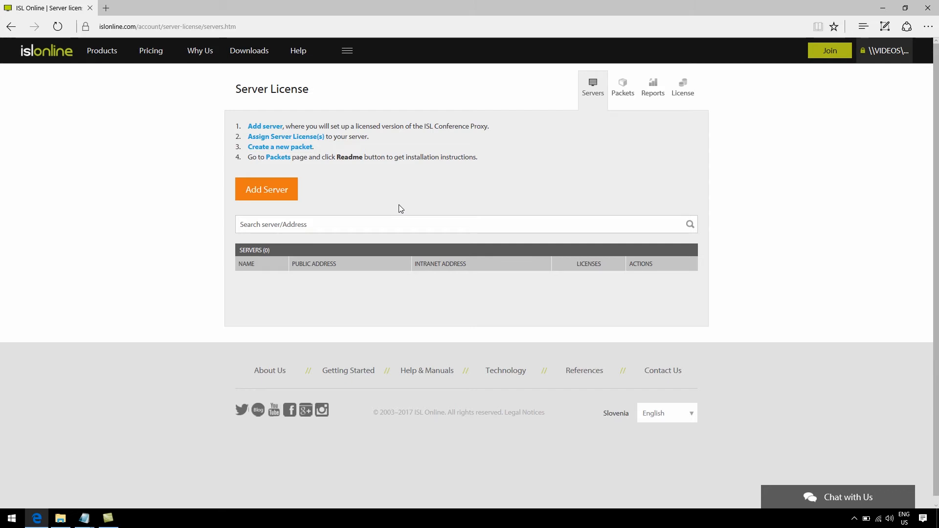
{"action": "left_click", "coordinate": [266, 189]}
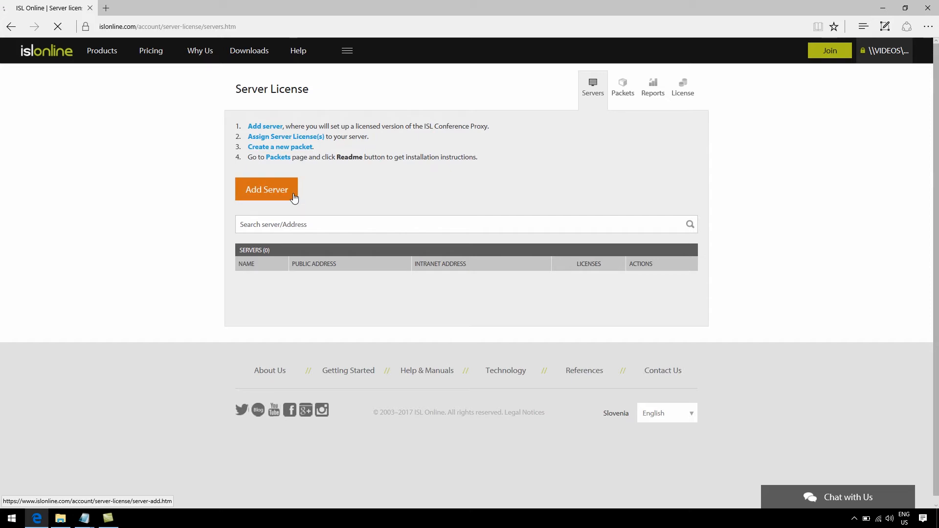
{"action": "left_click", "coordinate": [267, 189]}
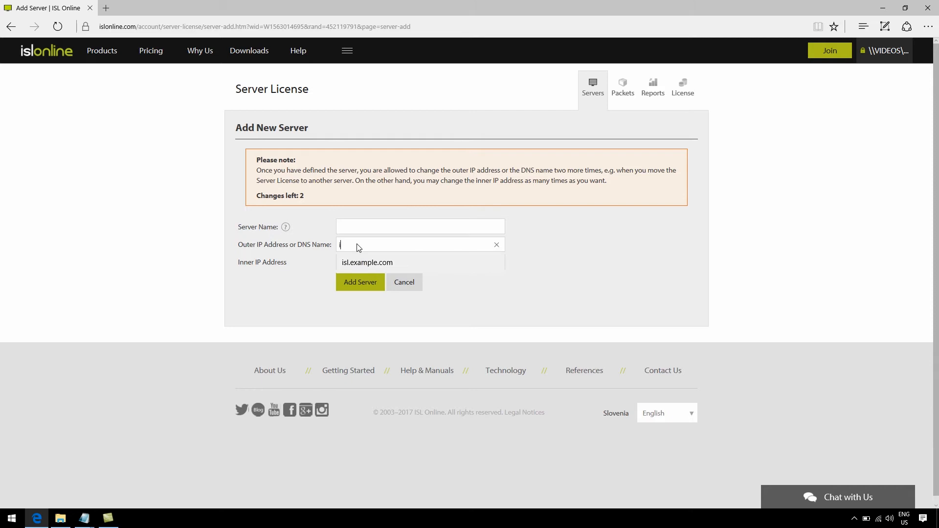
{"action": "type", "text": "isl.example.com"}
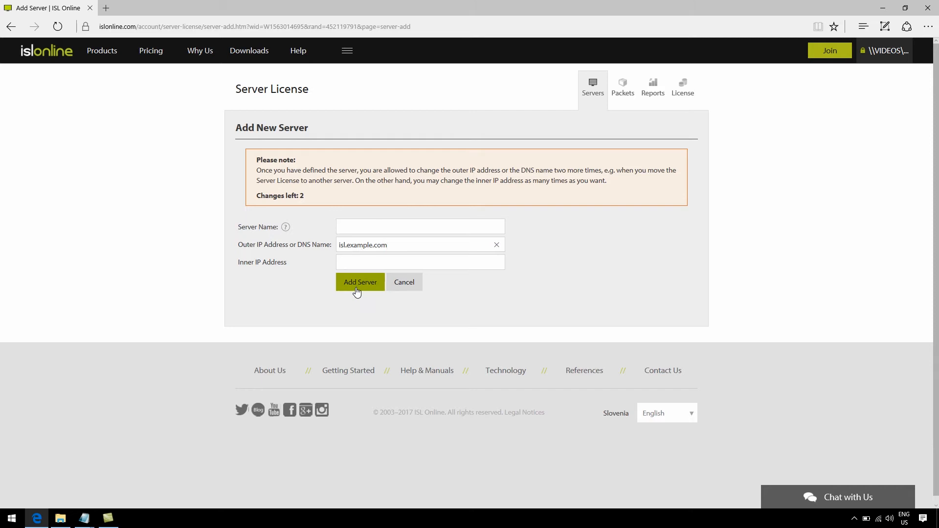
{"action": "left_click", "coordinate": [419, 245]}
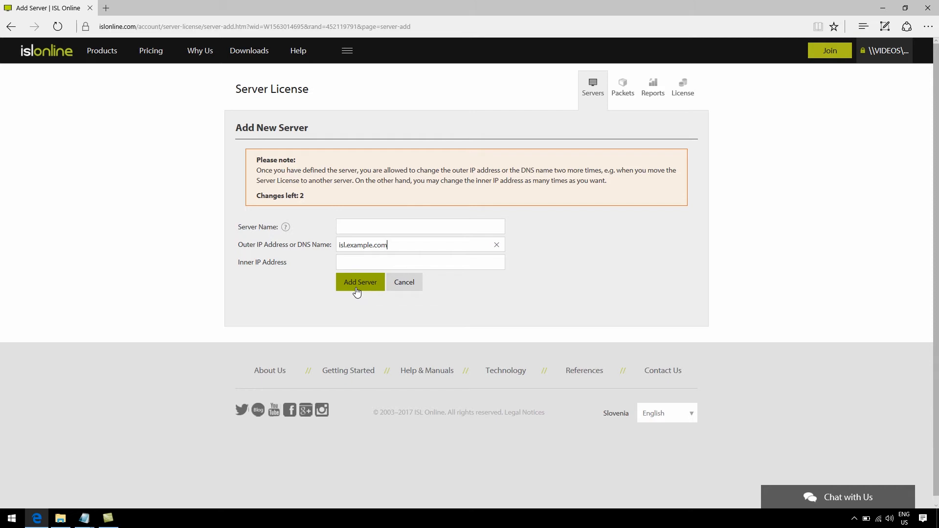
{"action": "left_click", "coordinate": [360, 282]}
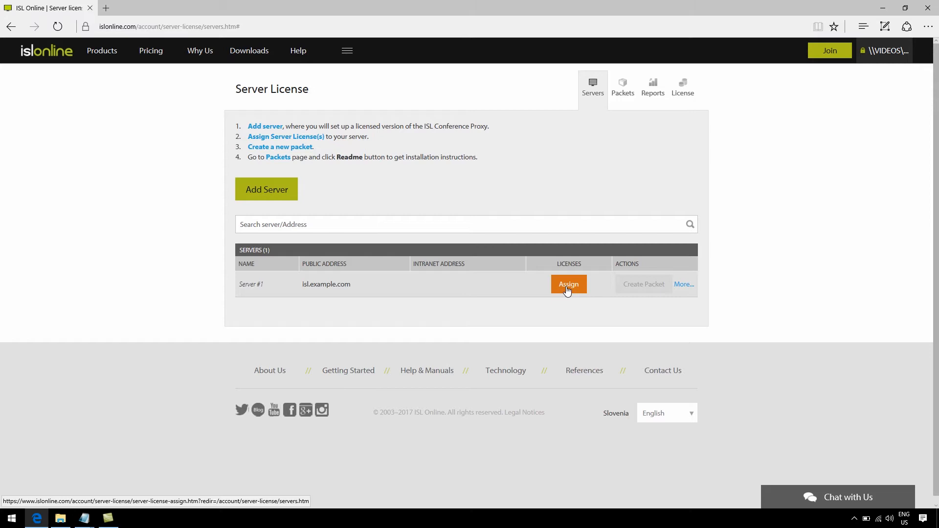
Assign the ISL Online Server License to isl.example.com and return to Servers.
{"action": "left_click", "coordinate": [568, 284]}
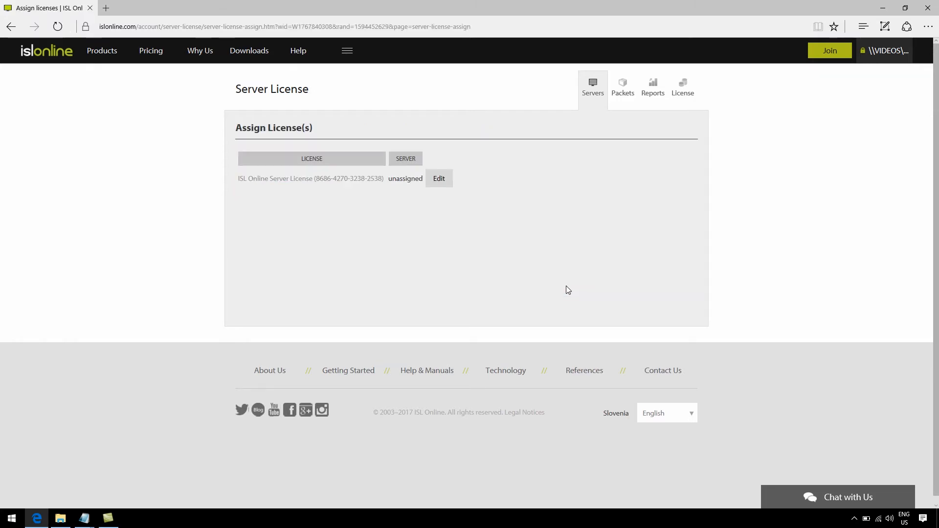
{"action": "left_click", "coordinate": [438, 179]}
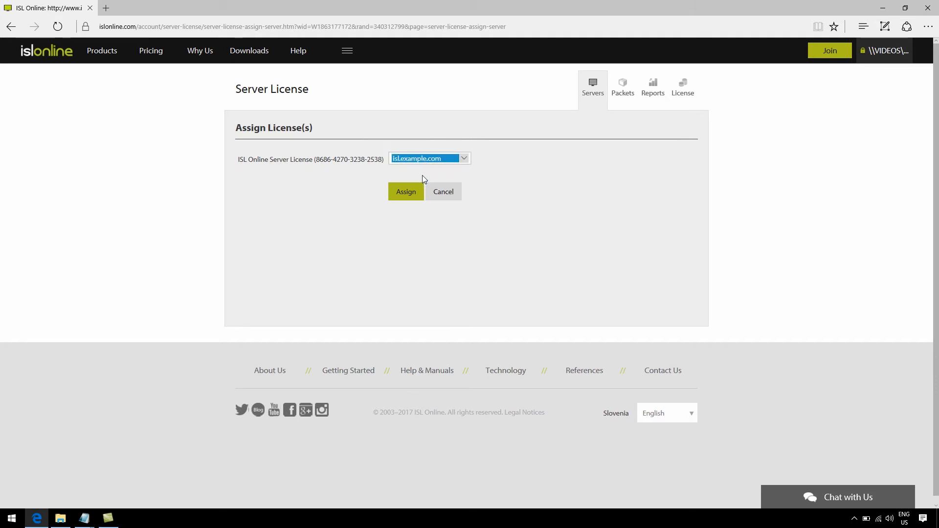
{"action": "left_click", "coordinate": [405, 191]}
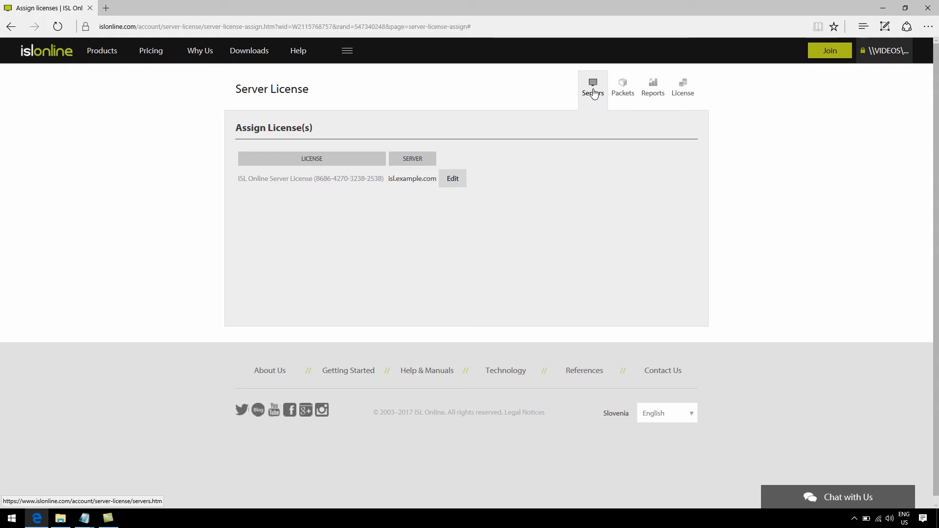
{"action": "left_click", "coordinate": [592, 88]}
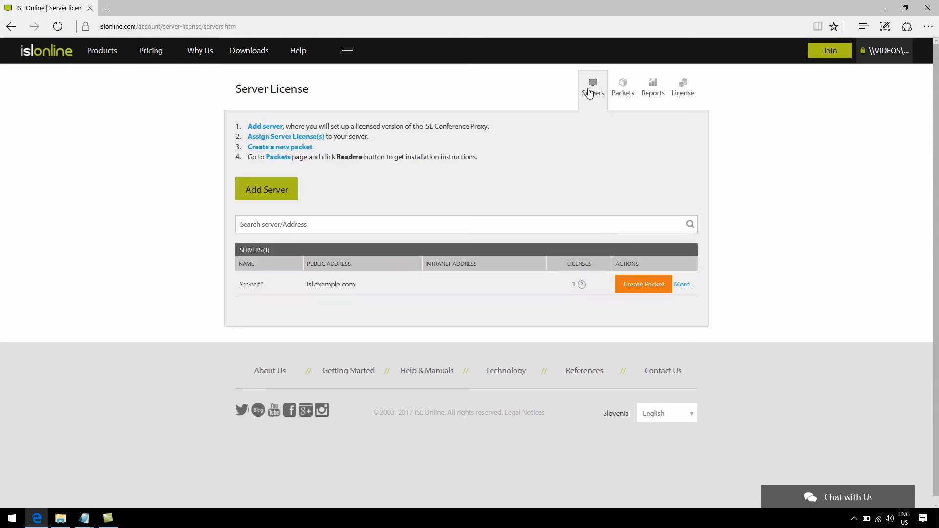
Create the ISL Conference Proxy 4.4 packet and download confproxy-4-4.license.
{"action": "left_click", "coordinate": [642, 283]}
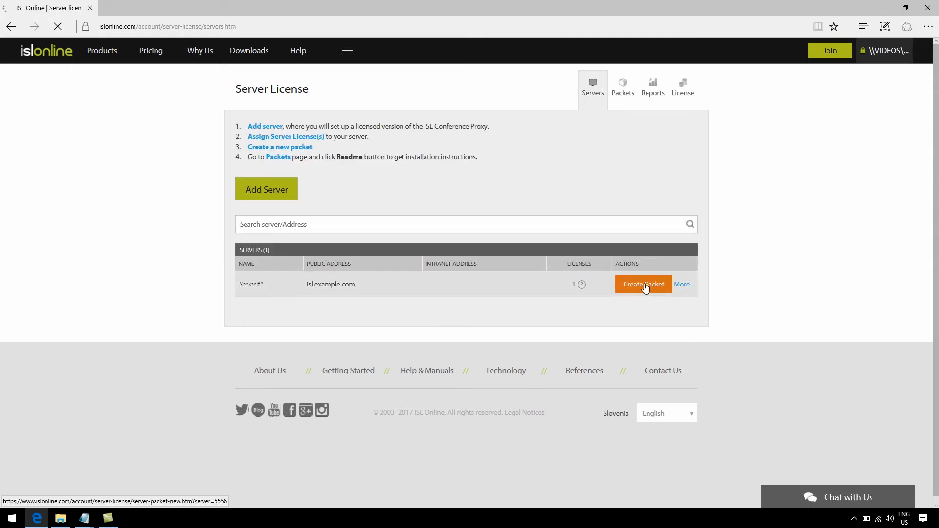
{"action": "left_click", "coordinate": [643, 283]}
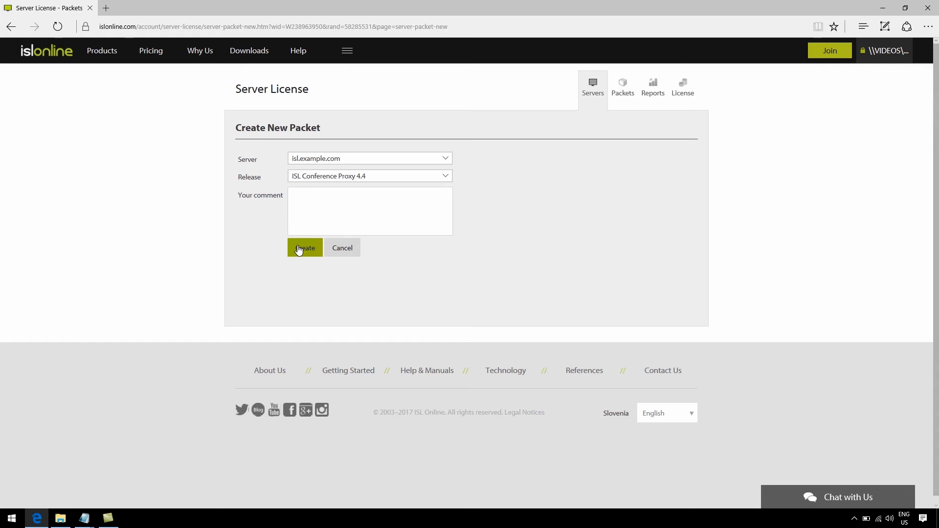
{"action": "left_click", "coordinate": [304, 248]}
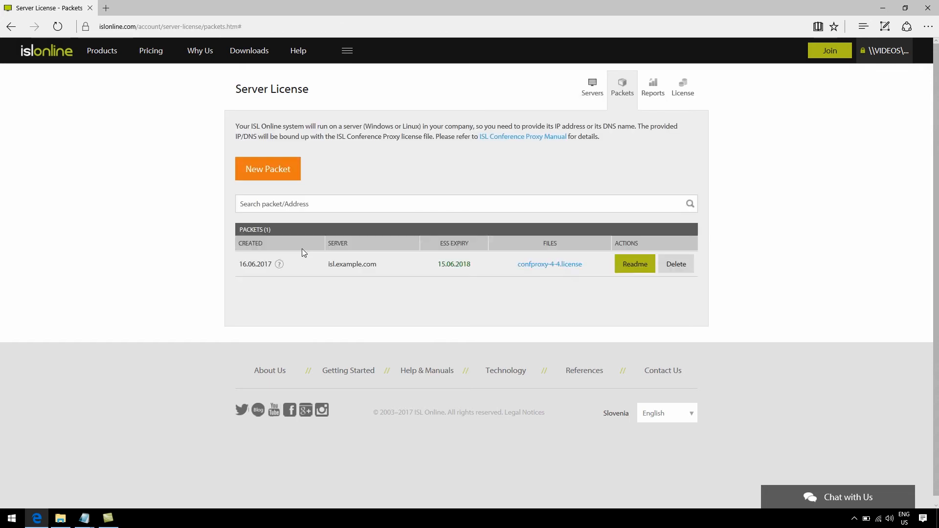
{"action": "mouse_move", "coordinate": [549, 264]}
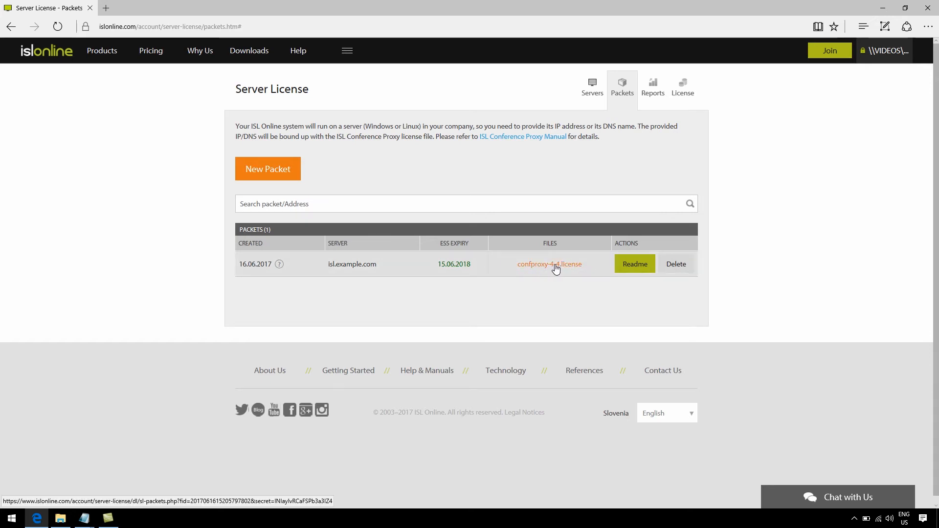
{"action": "left_click", "coordinate": [549, 264]}
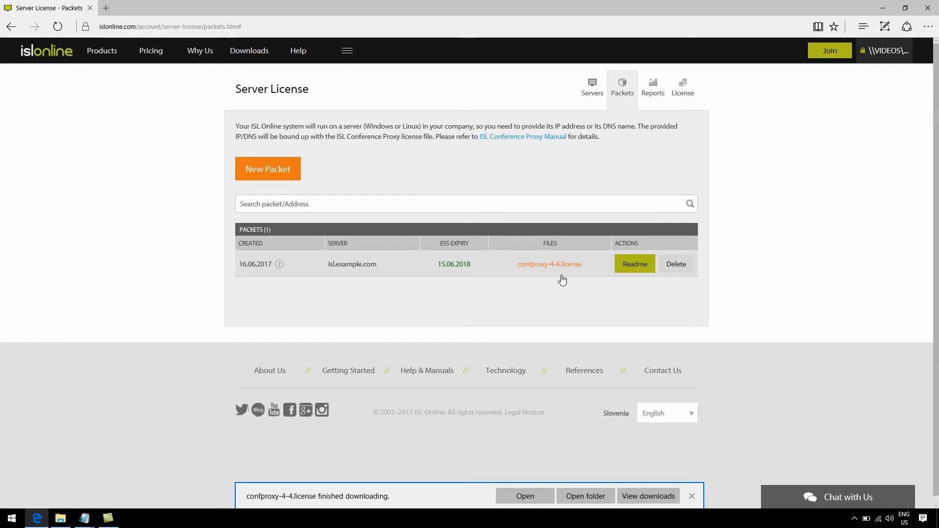
{"action": "left_click", "coordinate": [691, 496]}
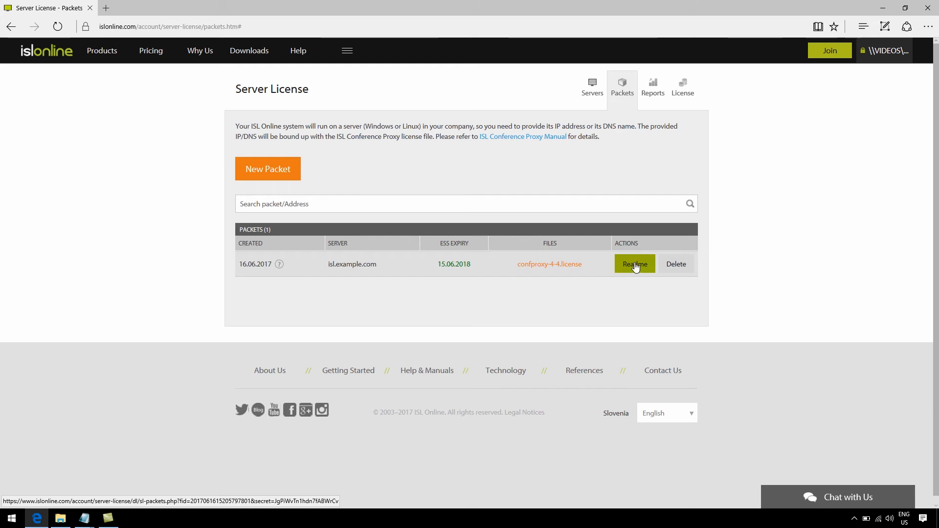
Run the Windows 64-bit Conference Proxy 4.4 installer from the Readme guide.
{"action": "left_click", "coordinate": [634, 264]}
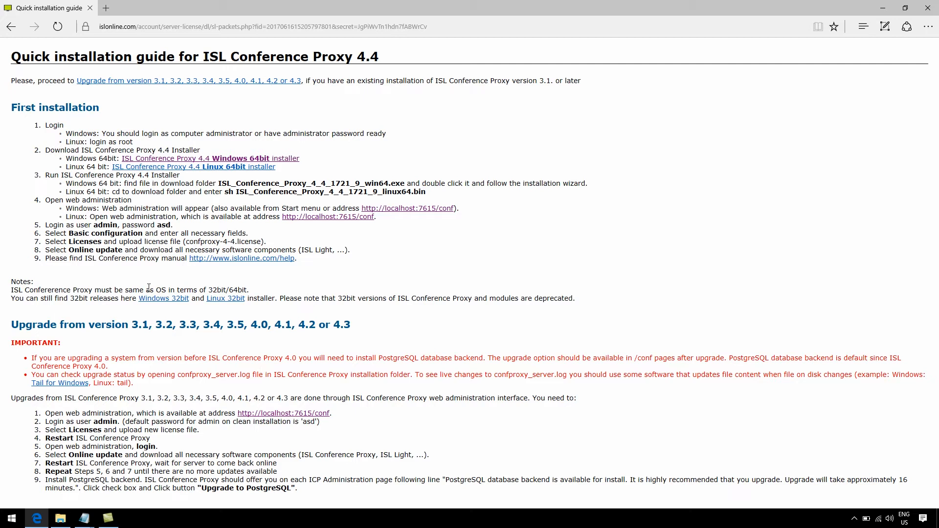
{"action": "mouse_move", "coordinate": [176, 161]}
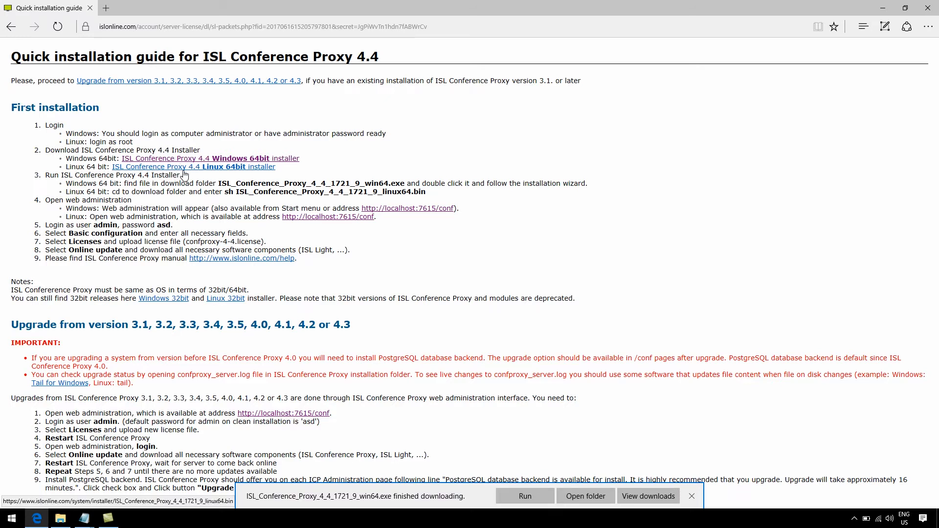
{"action": "mouse_move", "coordinate": [151, 208]}
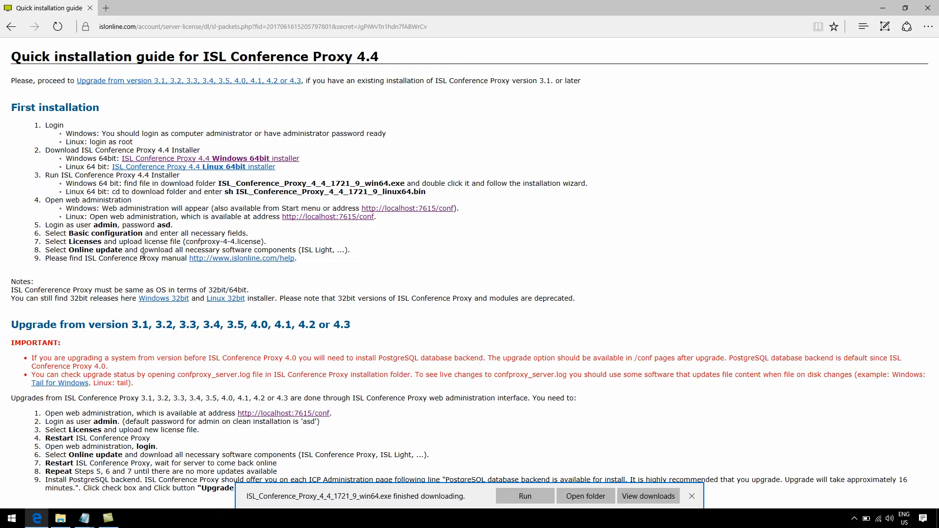
{"action": "mouse_move", "coordinate": [151, 328]}
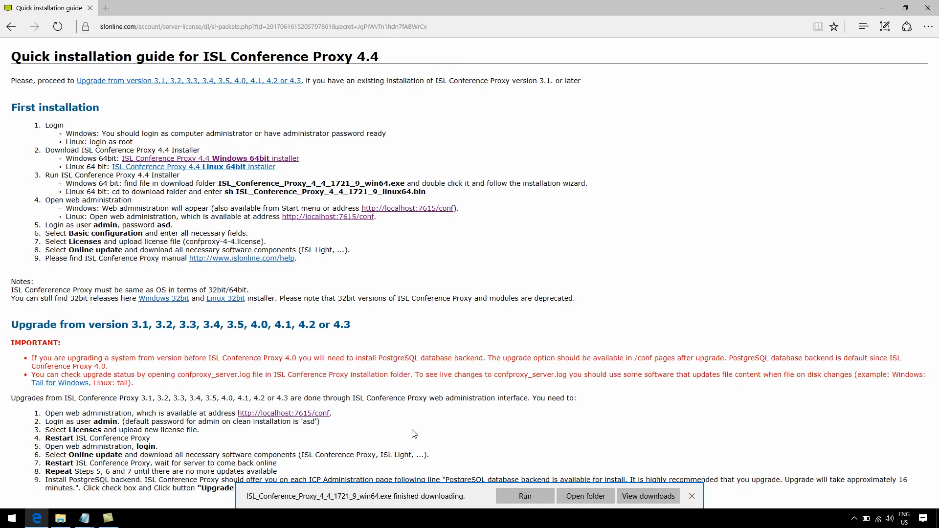
{"action": "left_click", "coordinate": [524, 496]}
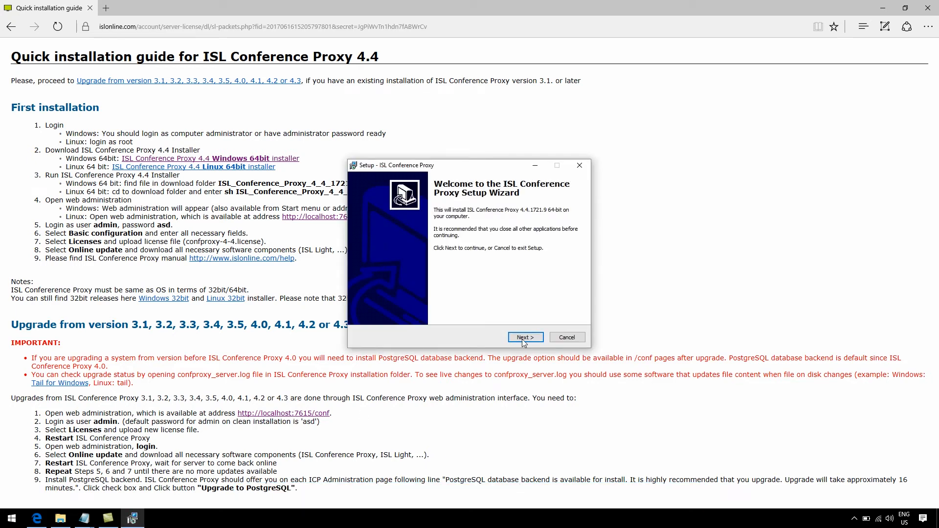
{"action": "left_click", "coordinate": [525, 337]}
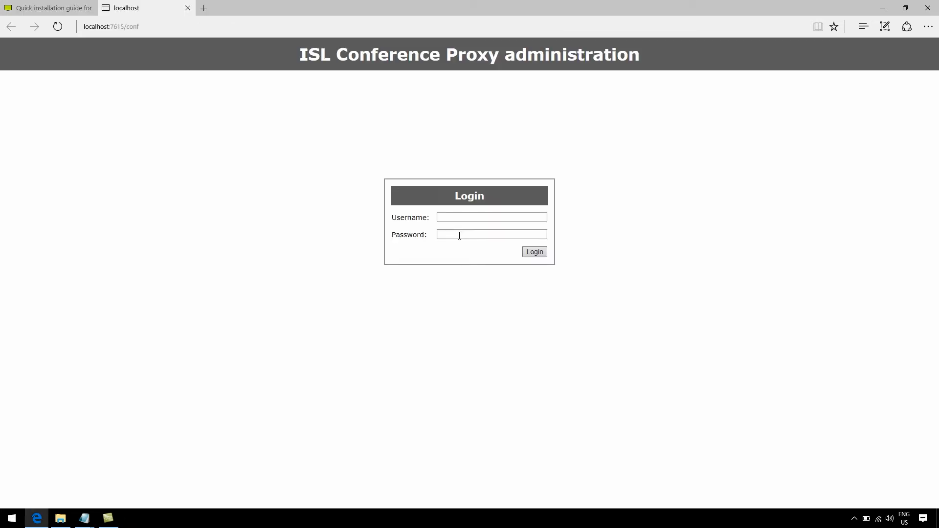
Log in to the Conference Proxy administration as admin.
{"action": "type", "text": "admin"}
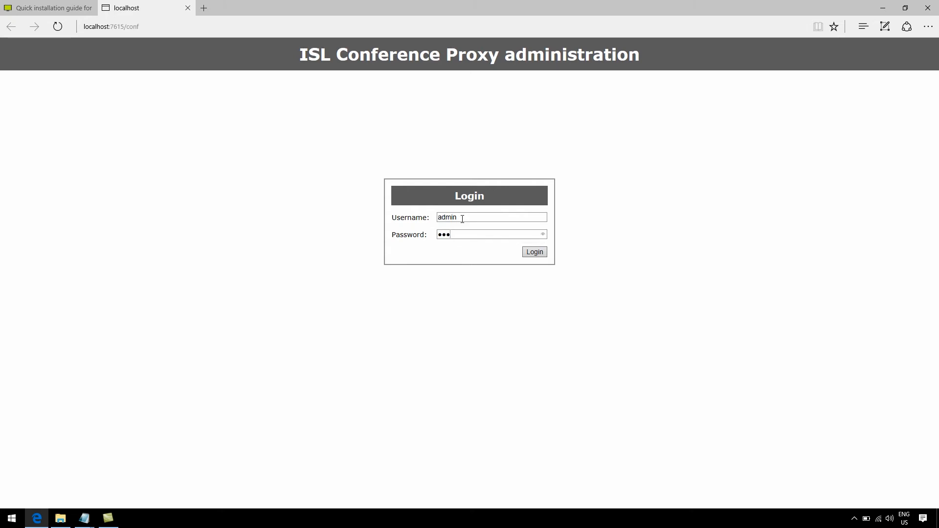
{"action": "left_click", "coordinate": [533, 251]}
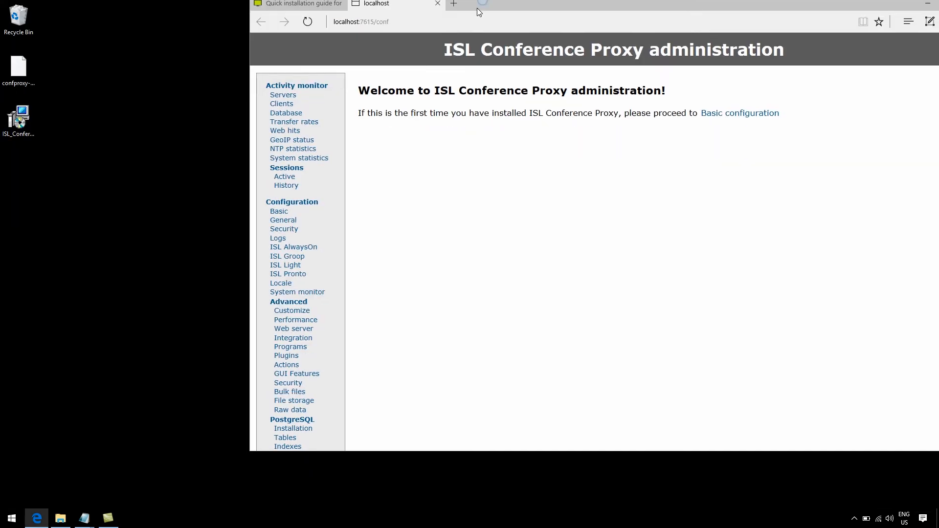
Install the confproxy-4-4.license file on the Manage software > Licenses page.
{"action": "scroll", "scroll_direction": "down", "scroll_amount": 3}
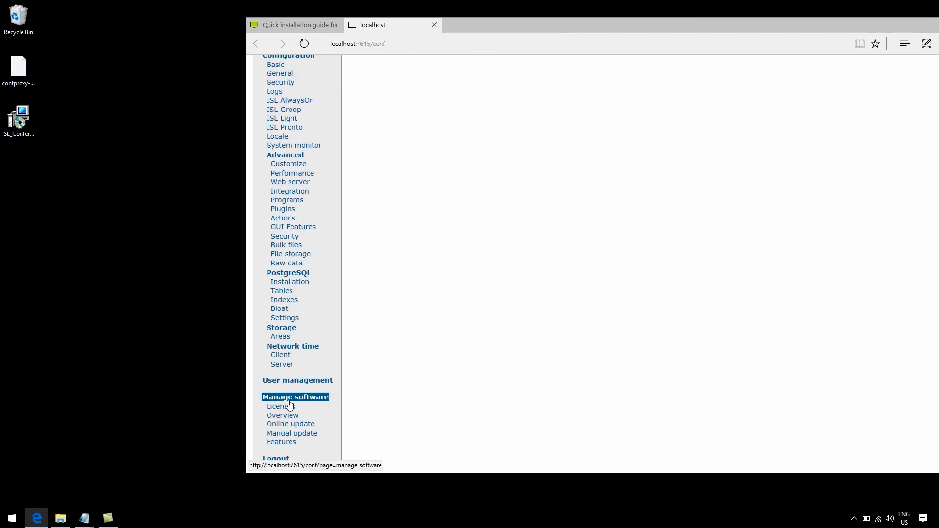
{"action": "left_click", "coordinate": [278, 406]}
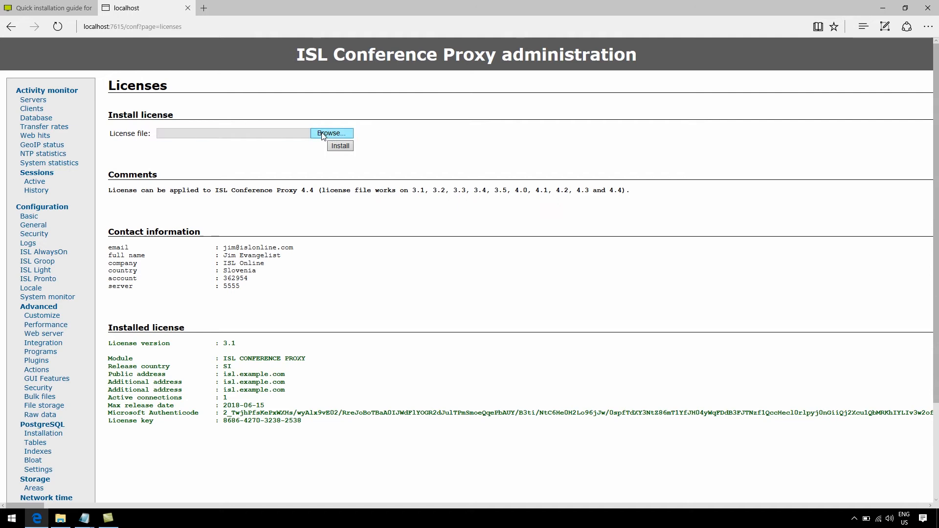
{"action": "left_click", "coordinate": [331, 133]}
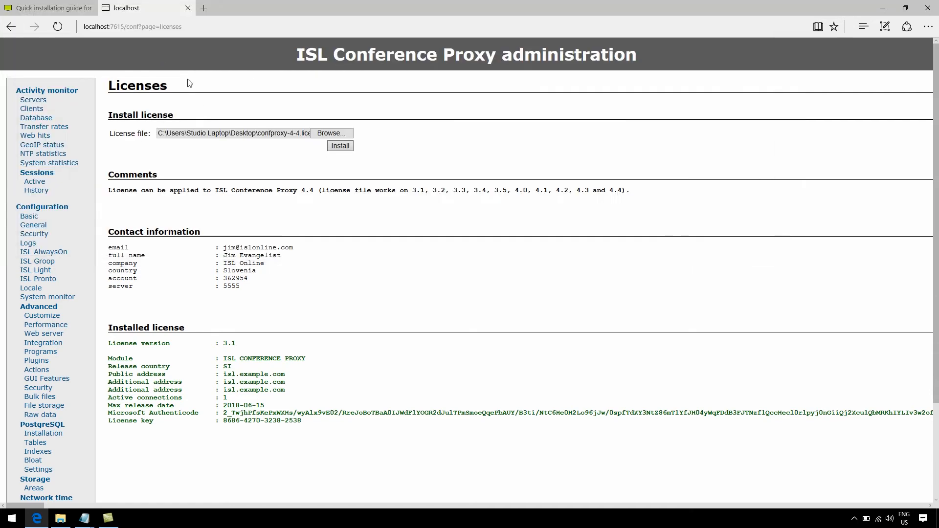
{"action": "left_click", "coordinate": [339, 146]}
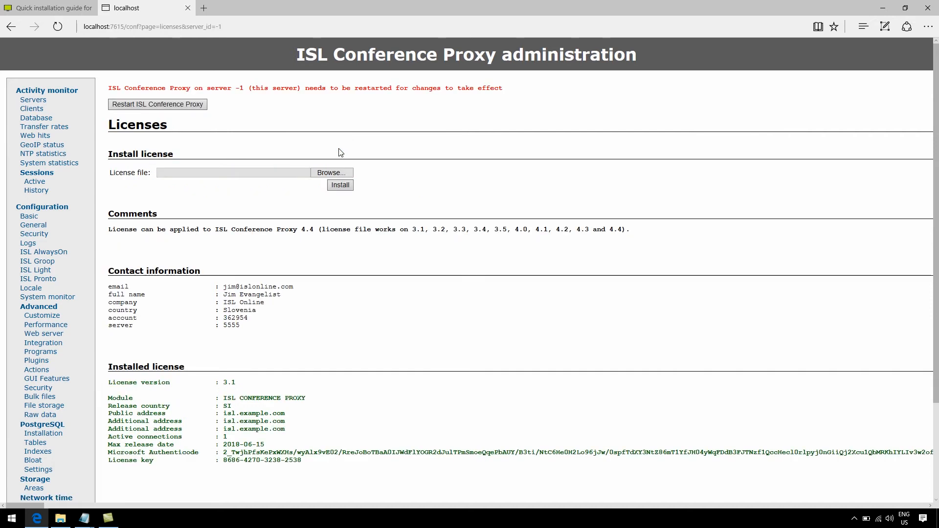
{"action": "scroll", "scroll_direction": "down", "scroll_amount": 3}
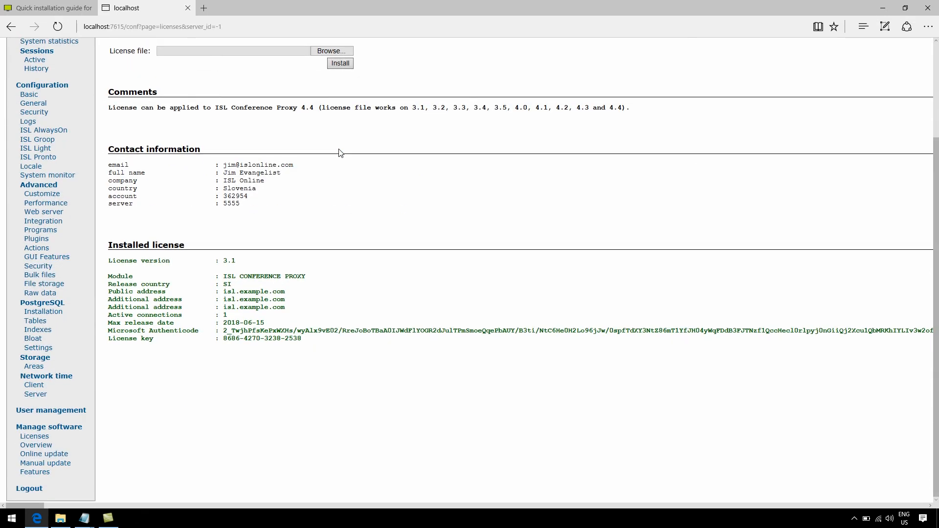
{"action": "mouse_move", "coordinate": [45, 463]}
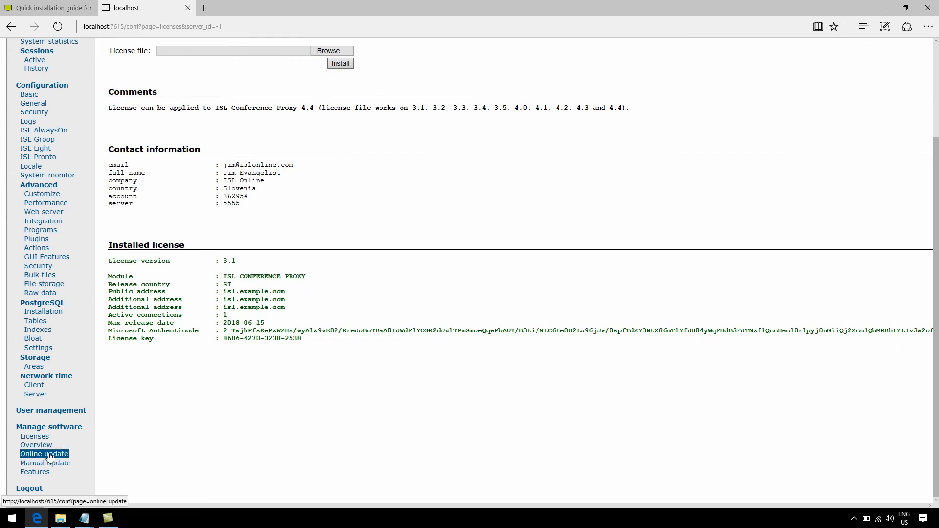
Apply the Online update module changes and restart ISL Conference Proxy.
{"action": "left_click", "coordinate": [44, 453]}
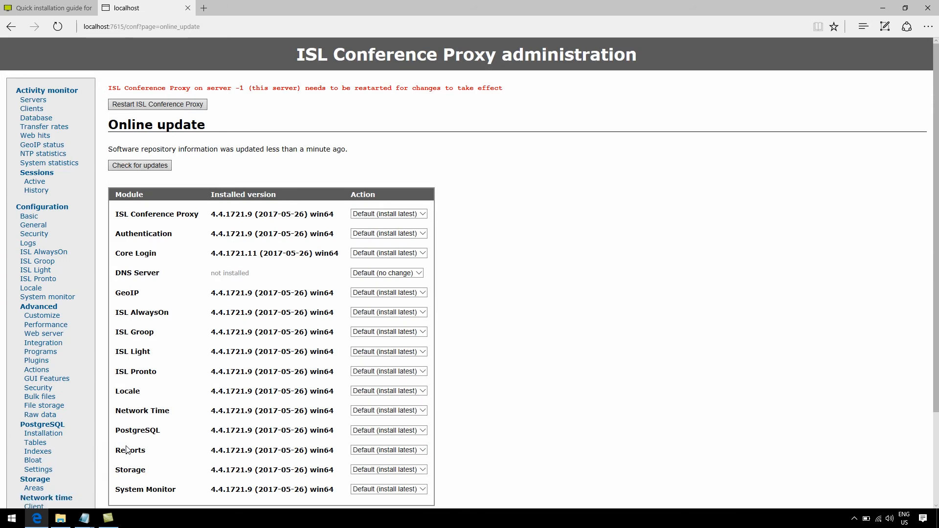
{"action": "scroll", "scroll_direction": "down", "scroll_amount": 3}
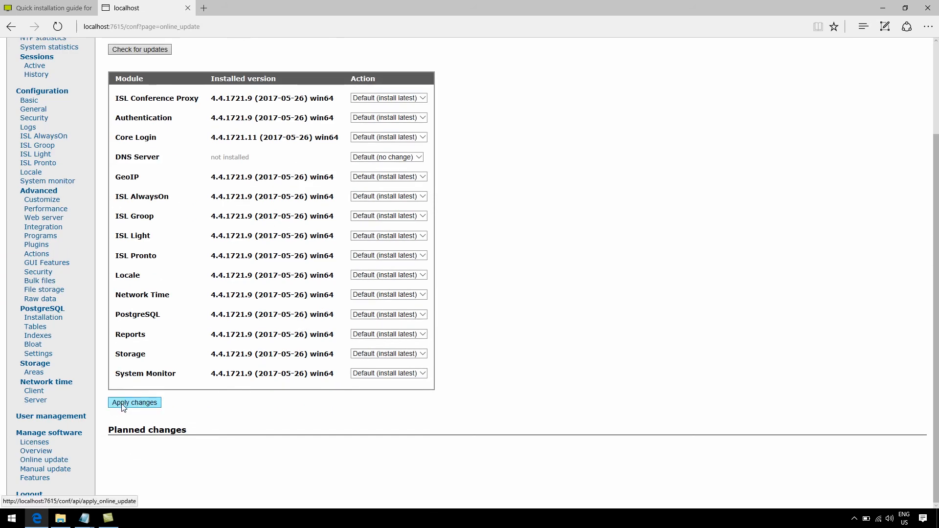
{"action": "left_click", "coordinate": [134, 402]}
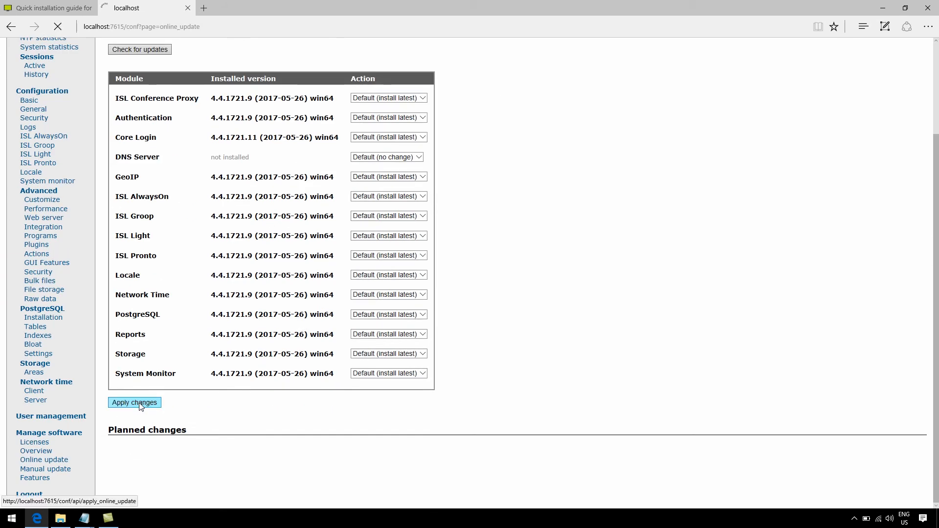
{"action": "left_click", "coordinate": [134, 402]}
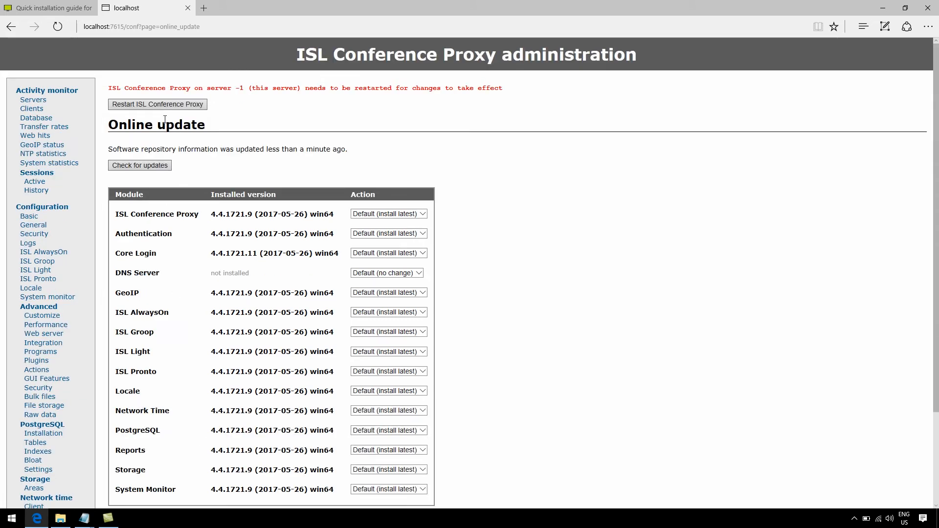
{"action": "mouse_move", "coordinate": [157, 104]}
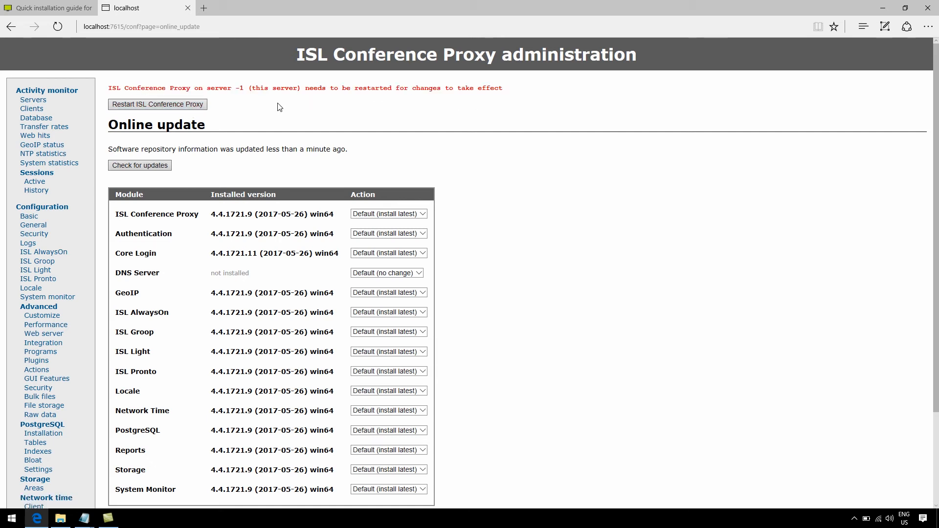
{"action": "left_click", "coordinate": [157, 104]}
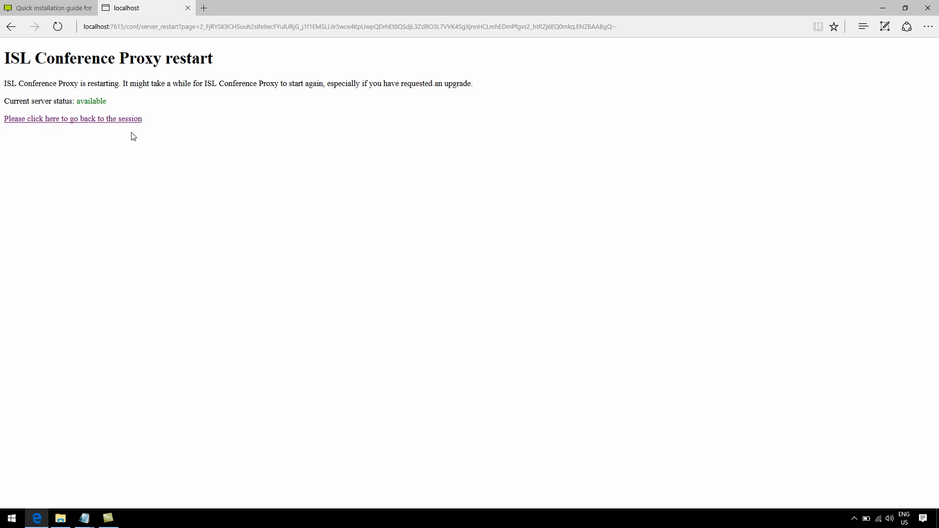
Return to the admin session and review the Online update page at 4.4.1721.
{"action": "left_click", "coordinate": [72, 118]}
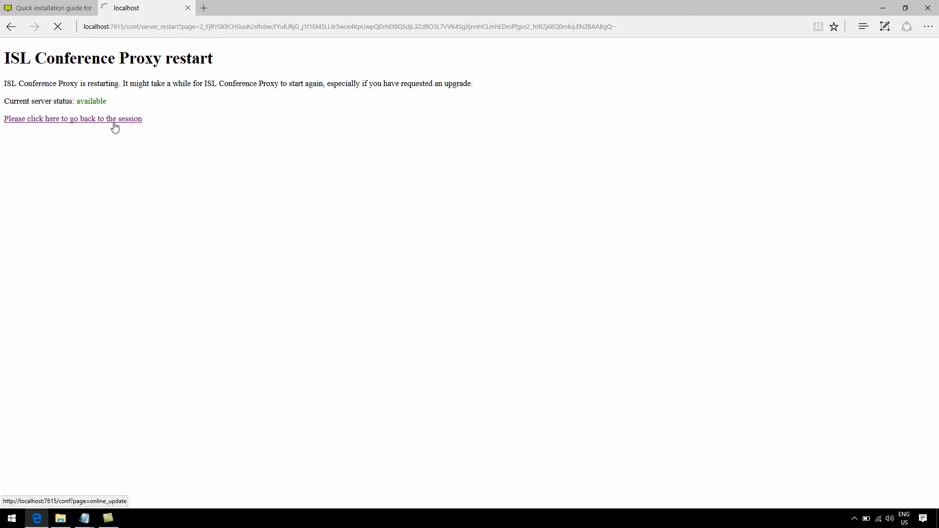
{"action": "left_click", "coordinate": [73, 118]}
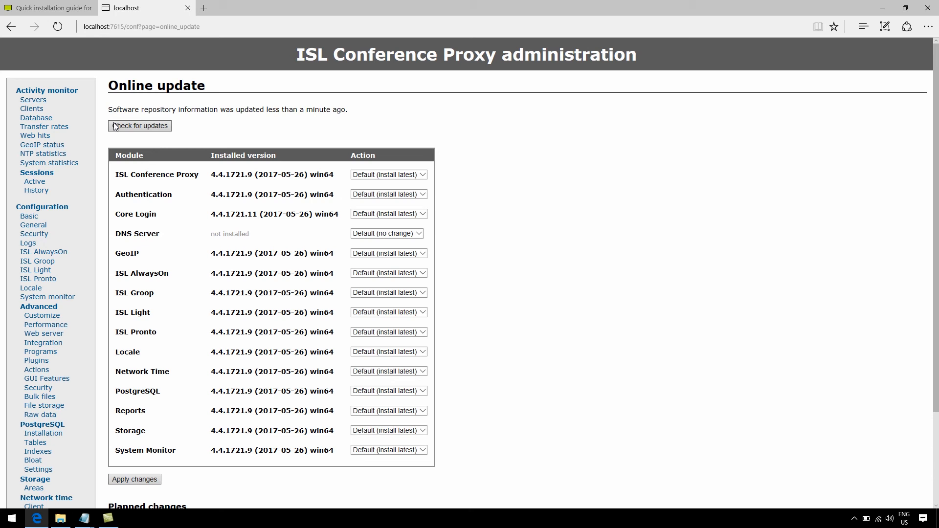
{"action": "scroll", "scroll_direction": "down", "scroll_amount": 3}
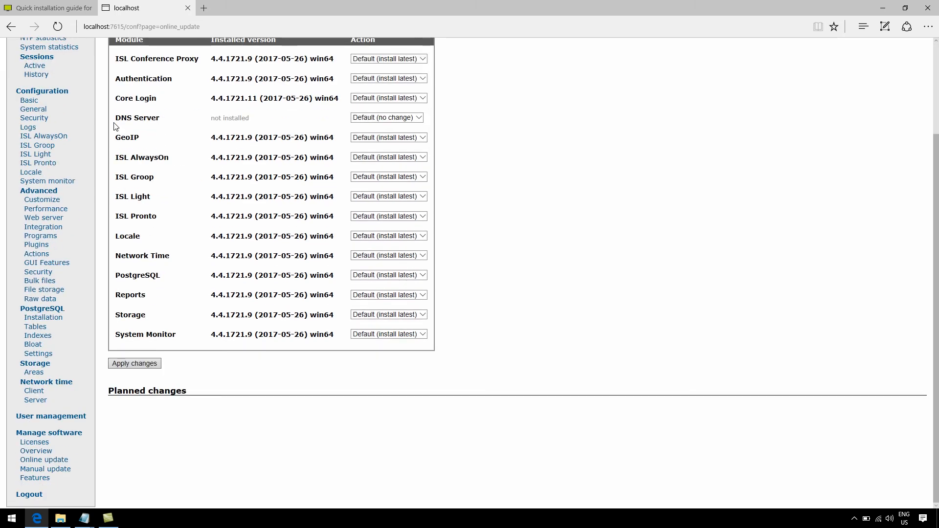
{"action": "mouse_move", "coordinate": [51, 415]}
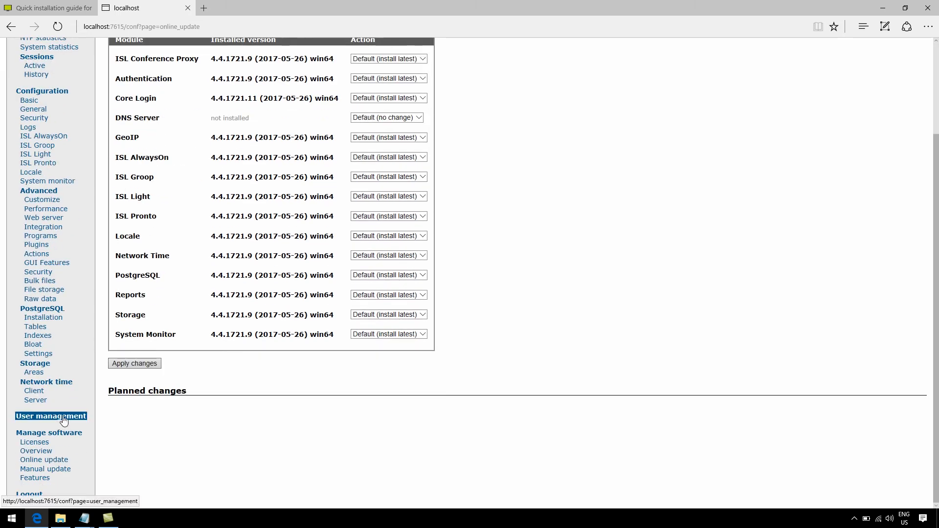
Fill in the create-user form with user name test and password test.
{"action": "left_click", "coordinate": [50, 416]}
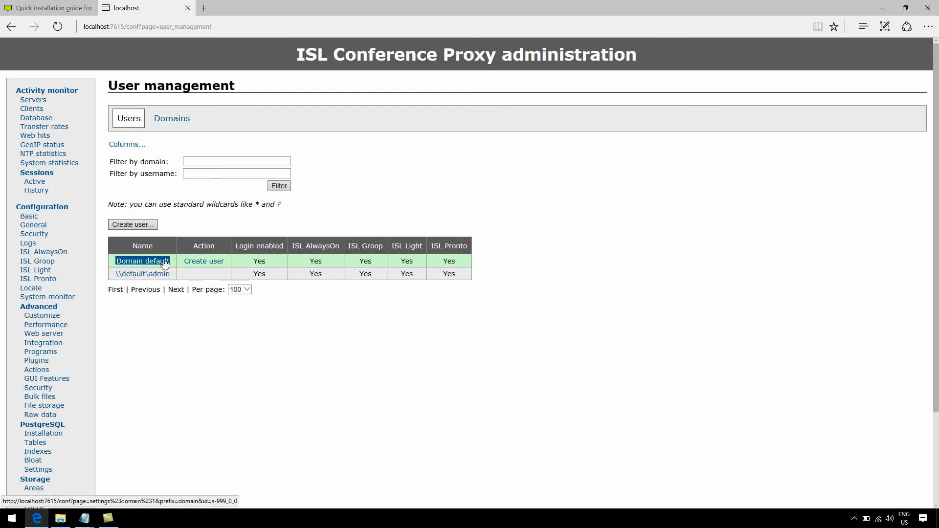
{"action": "mouse_move", "coordinate": [153, 269]}
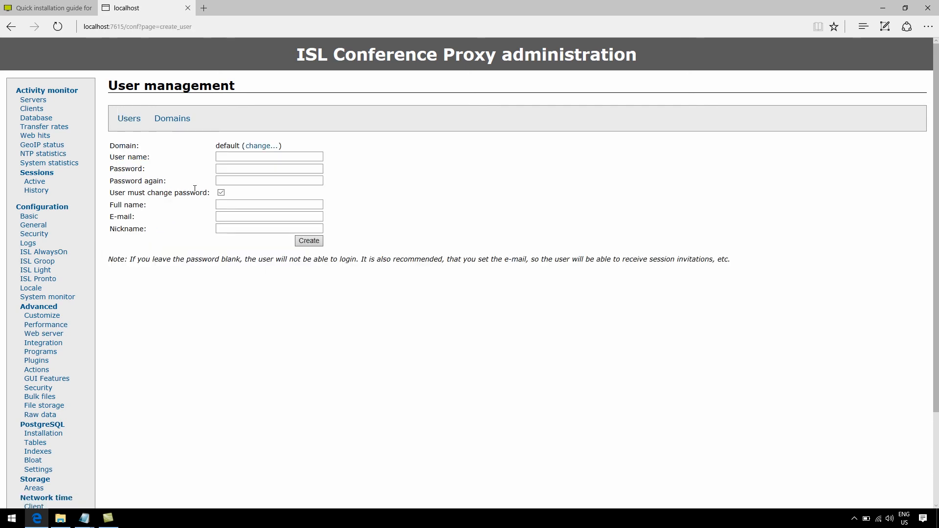
{"action": "type", "text": "test"}
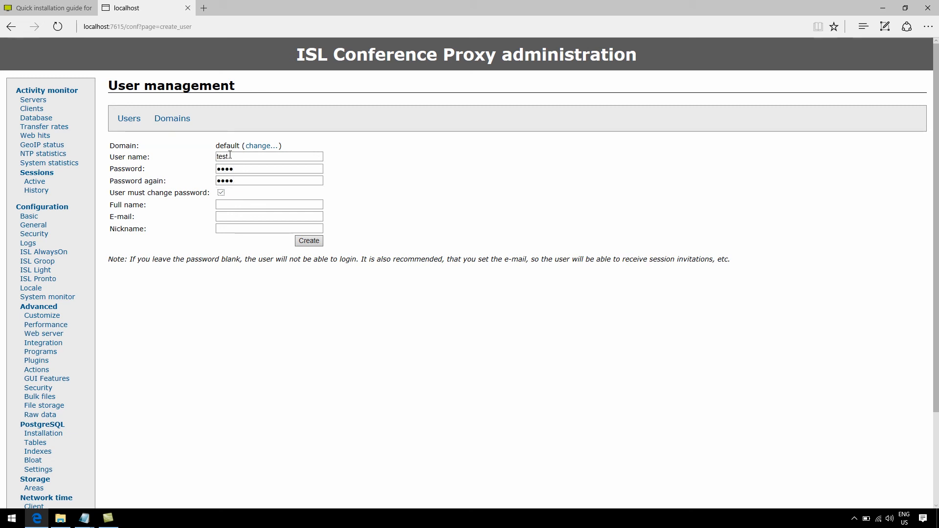
{"action": "type", "text": "test"}
{"action": "type", "text": "isl.exa"}
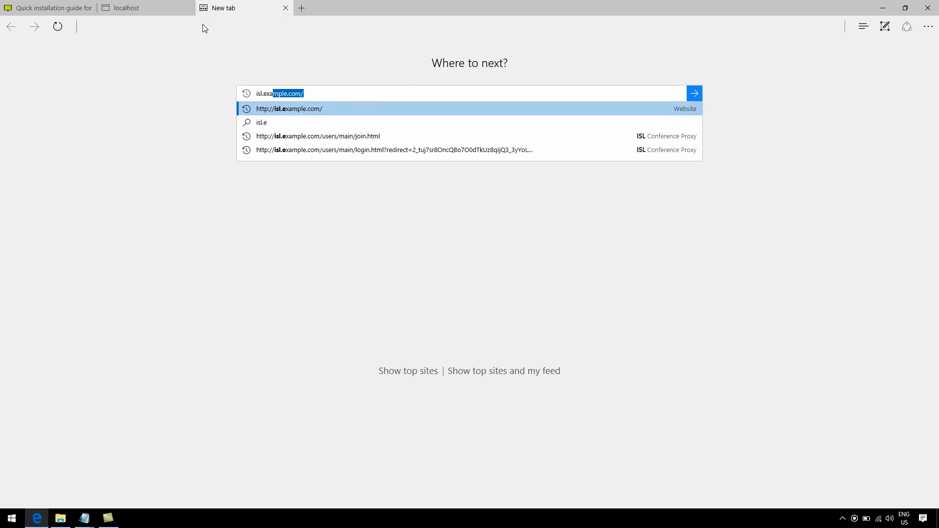
Load the isl.example.com Join a Session page from the address suggestion.
{"action": "left_click", "coordinate": [318, 136]}
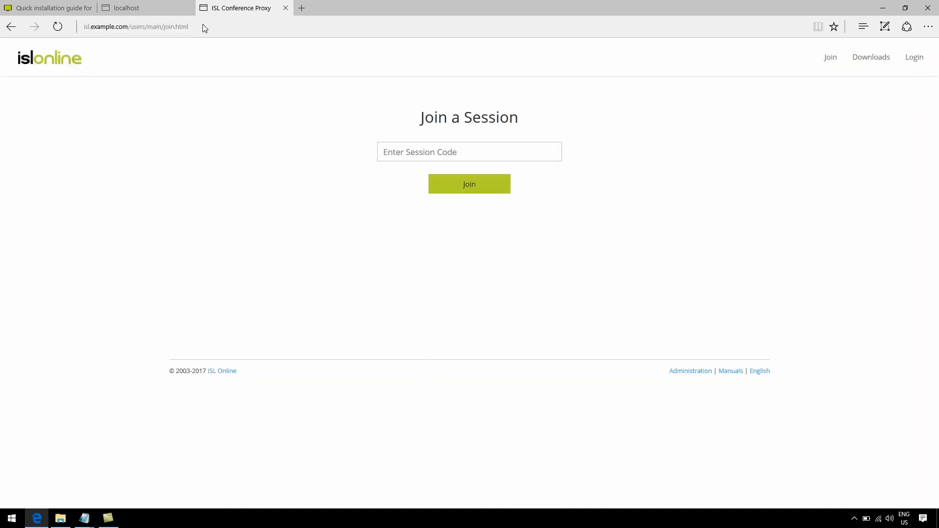
{"action": "mouse_move", "coordinate": [914, 57]}
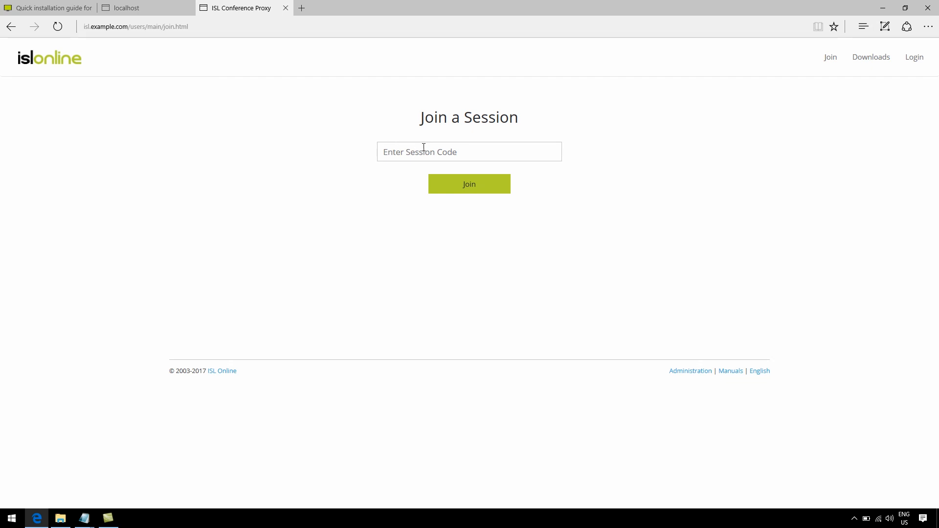
{"action": "mouse_move", "coordinate": [459, 174]}
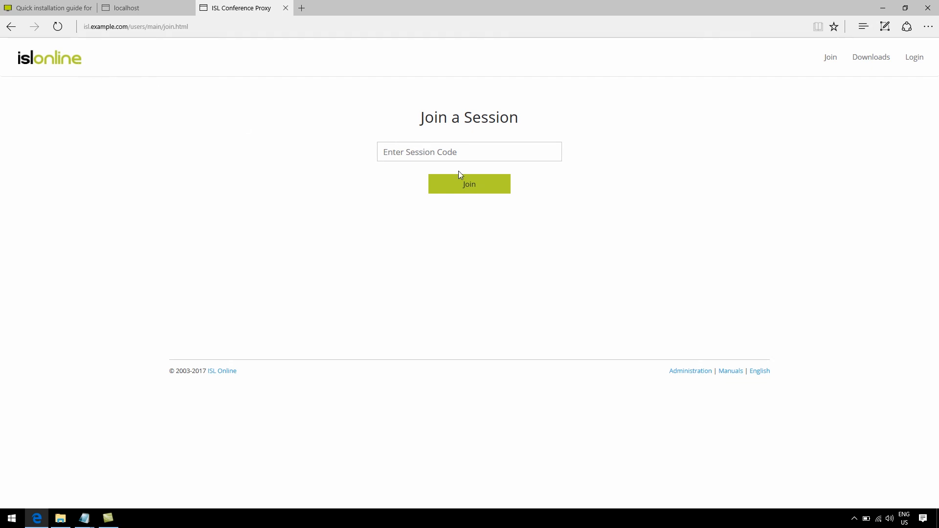